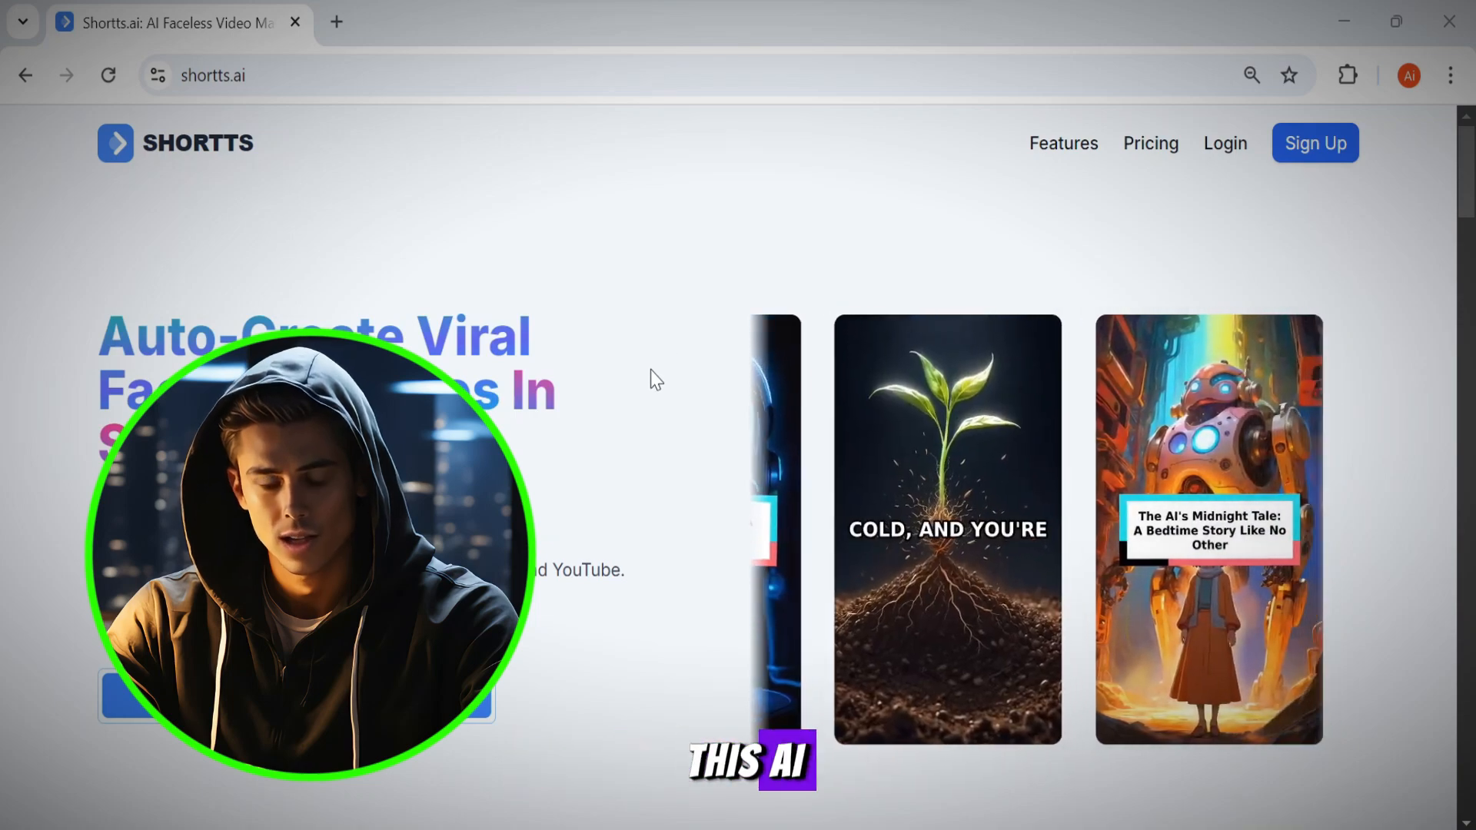
Enter Shortts.ai on a free account and start a new video series with Email Me delivery.
scroll("down", 3)
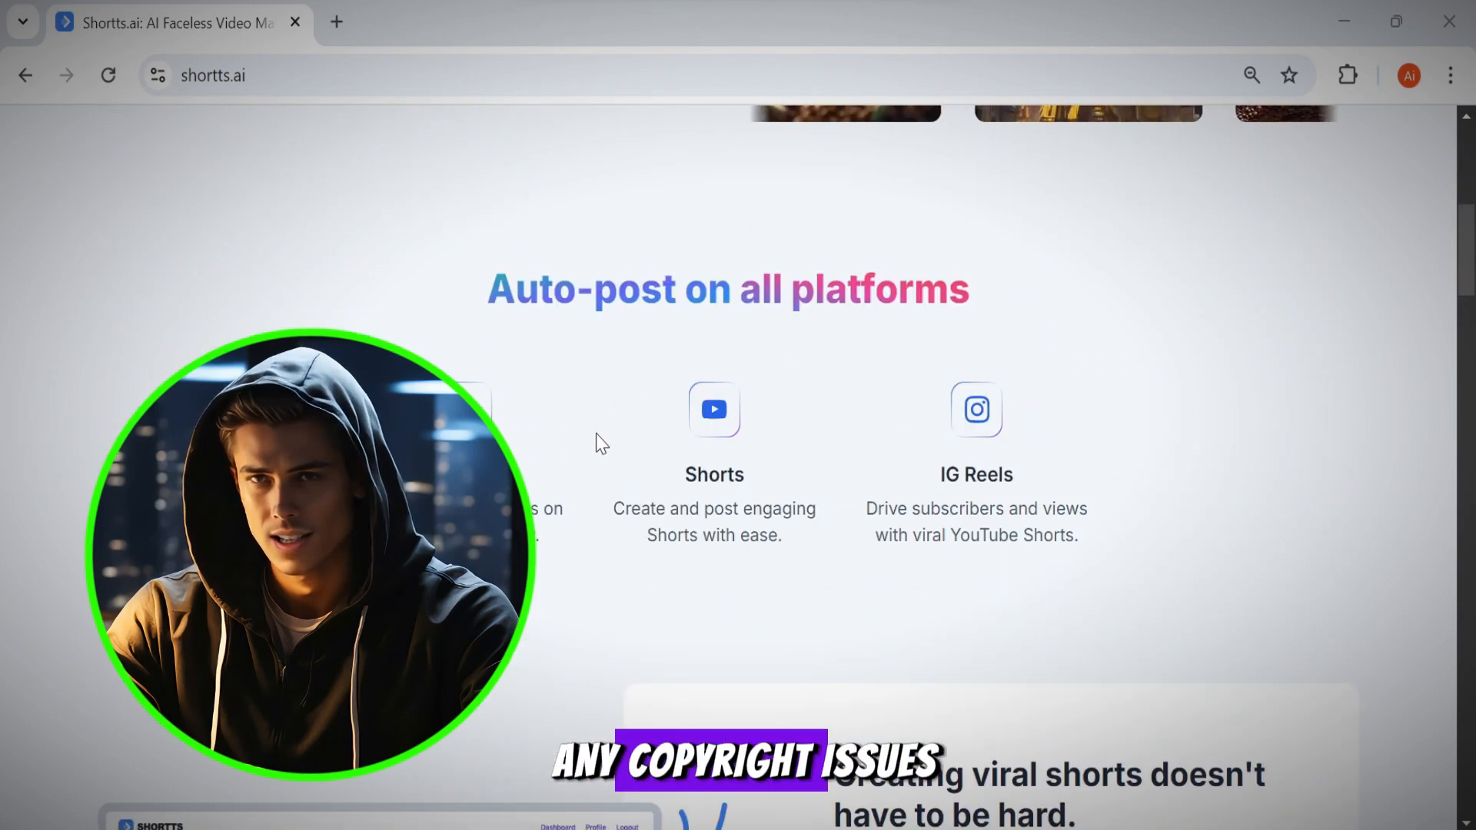
scroll("down", 3)
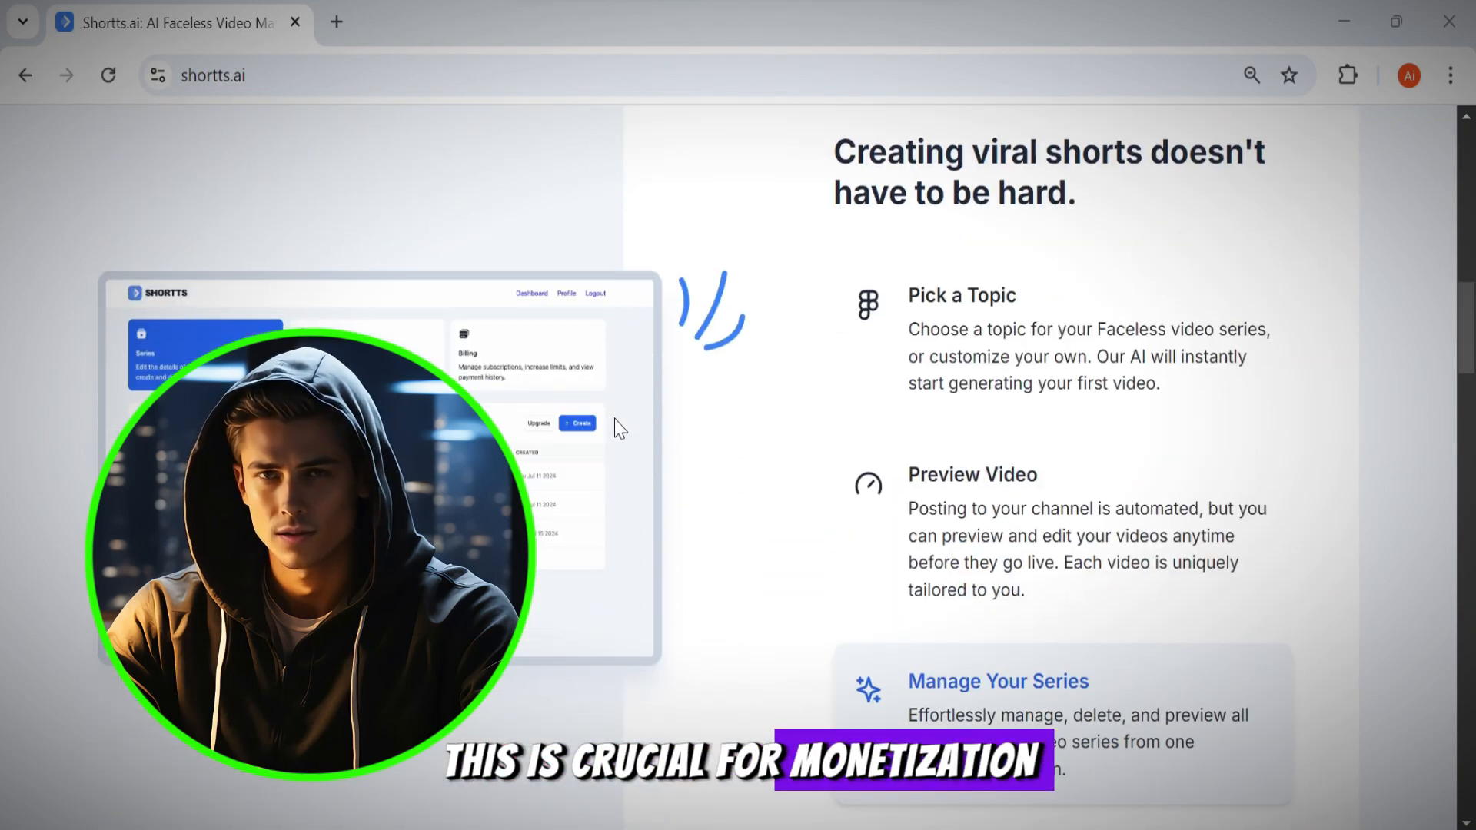
scroll("down", 3)
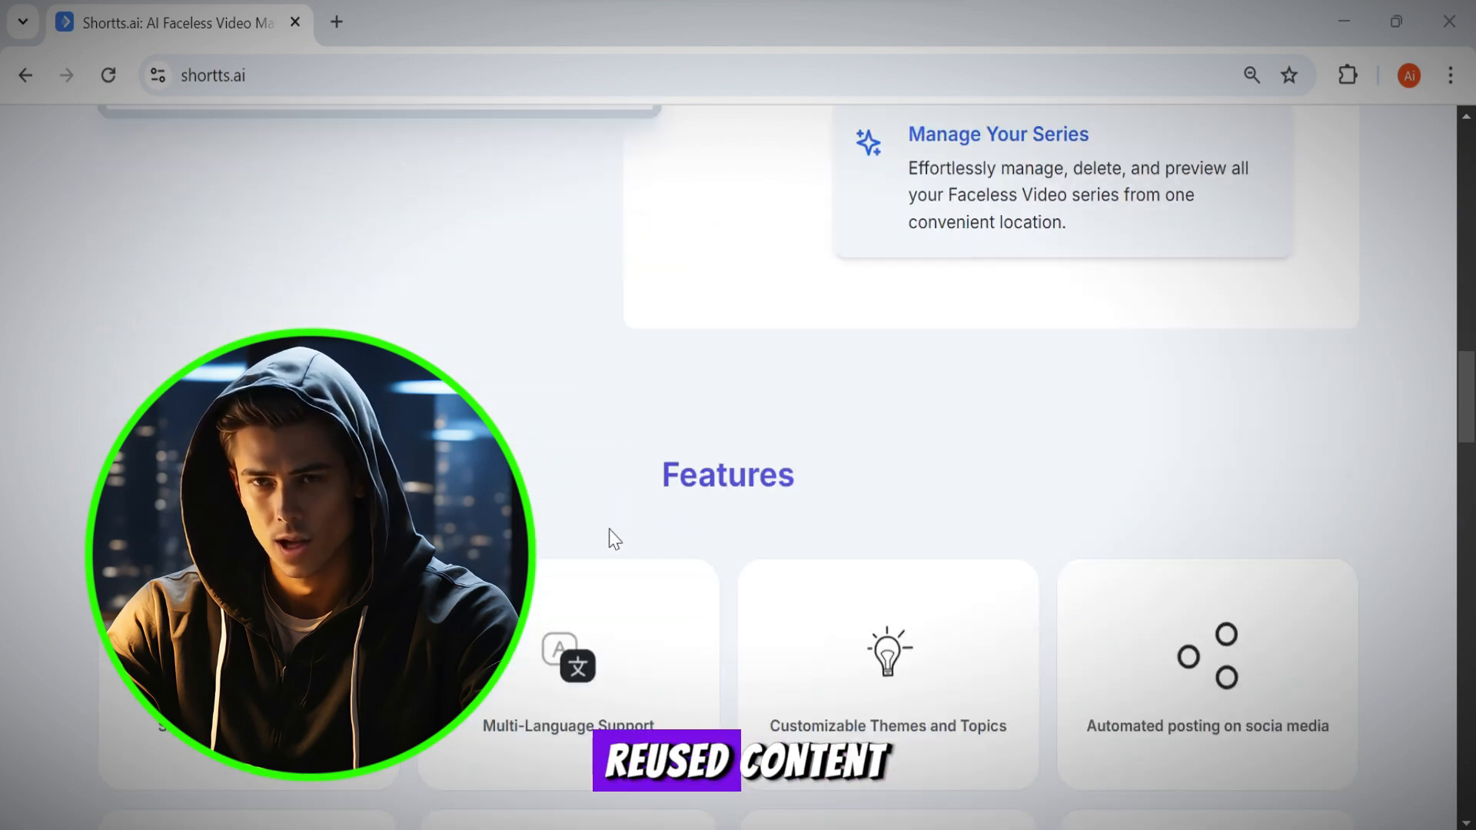
scroll("up", 3)
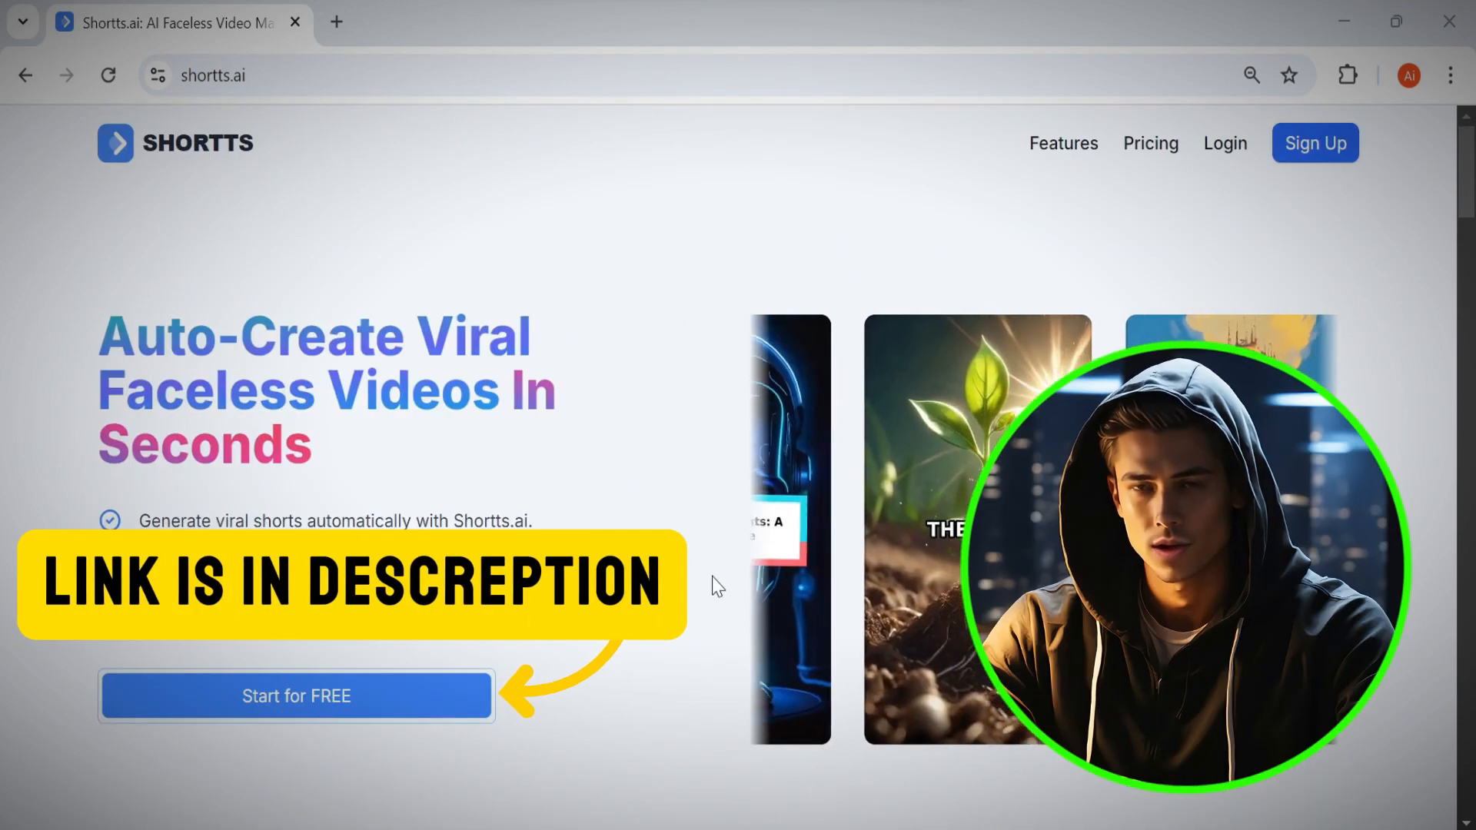
left_click(295, 695)
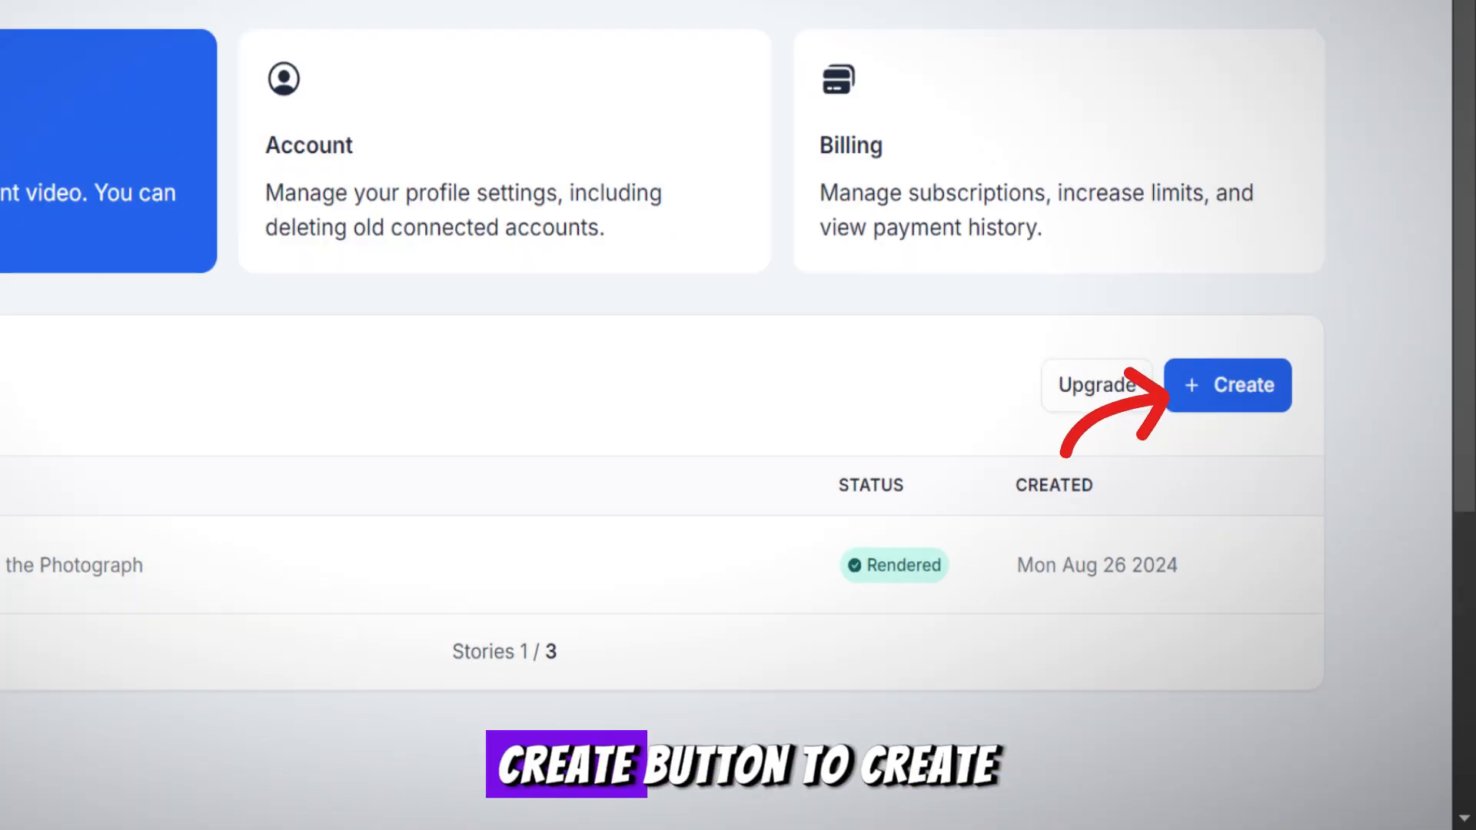
left_click(1226, 384)
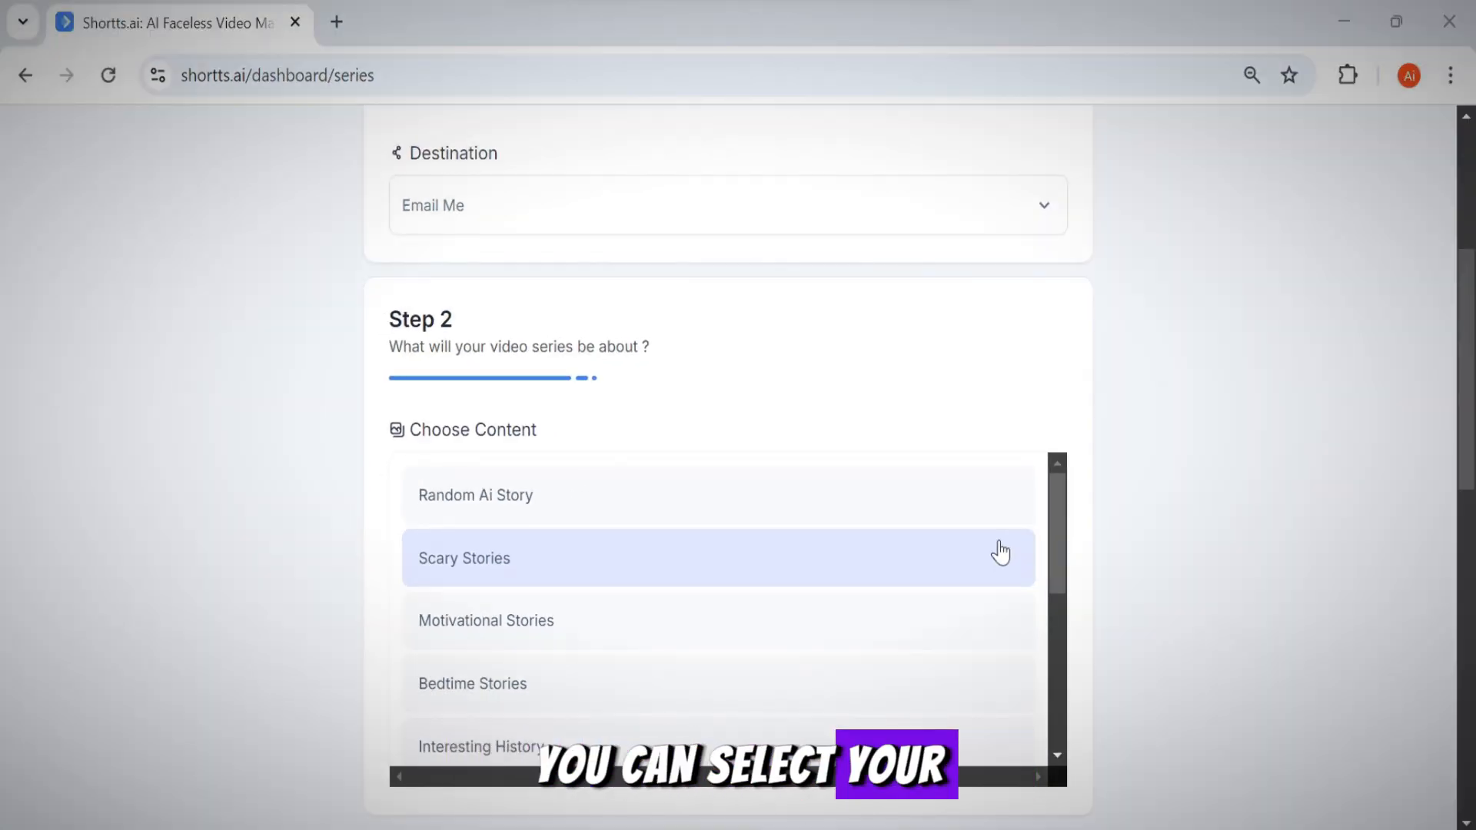
mouse_move(1062, 527)
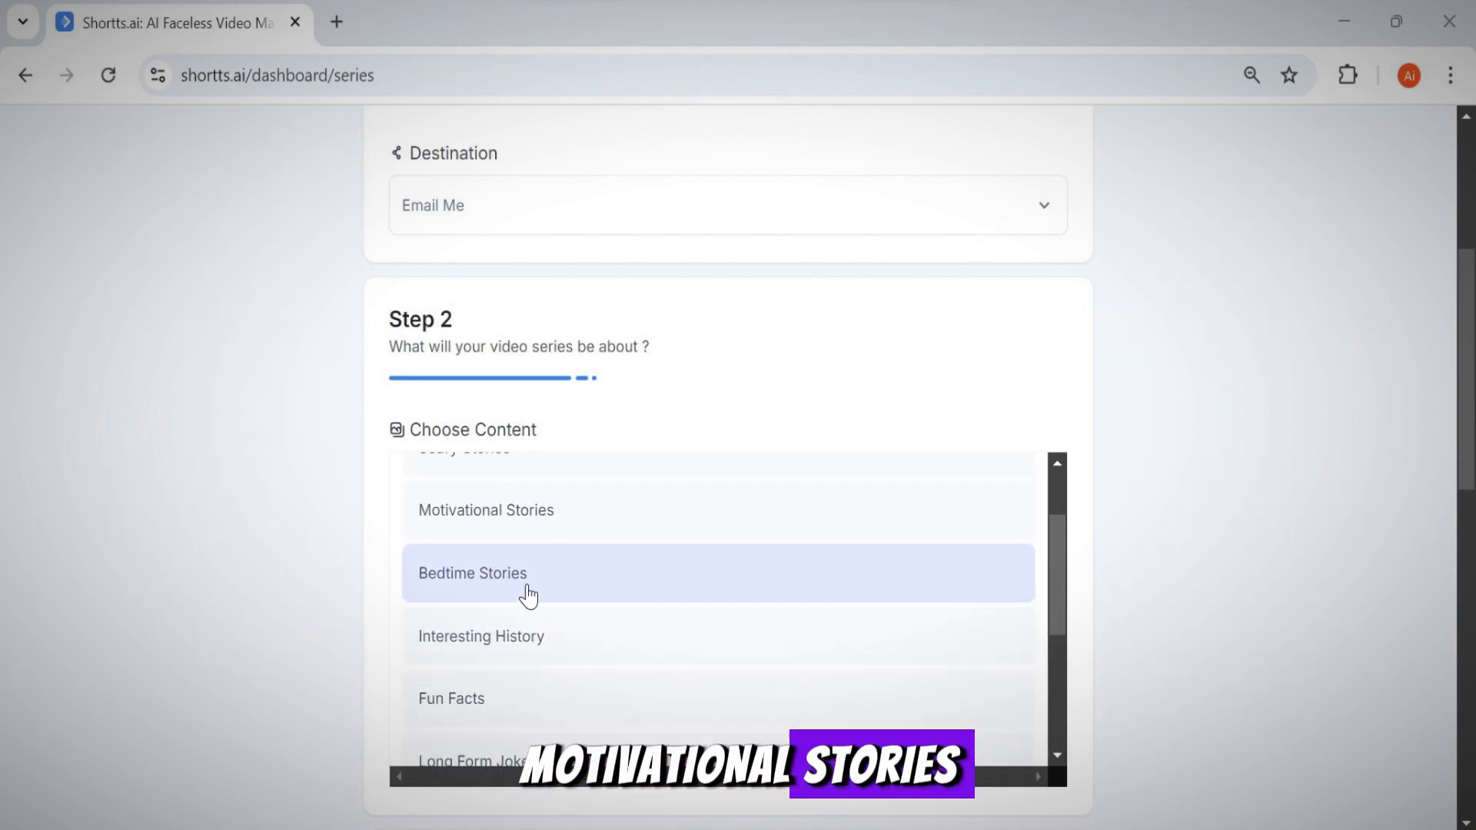
Choose Scary Stories as the series content topic from the Choose Content list.
scroll("down", 3)
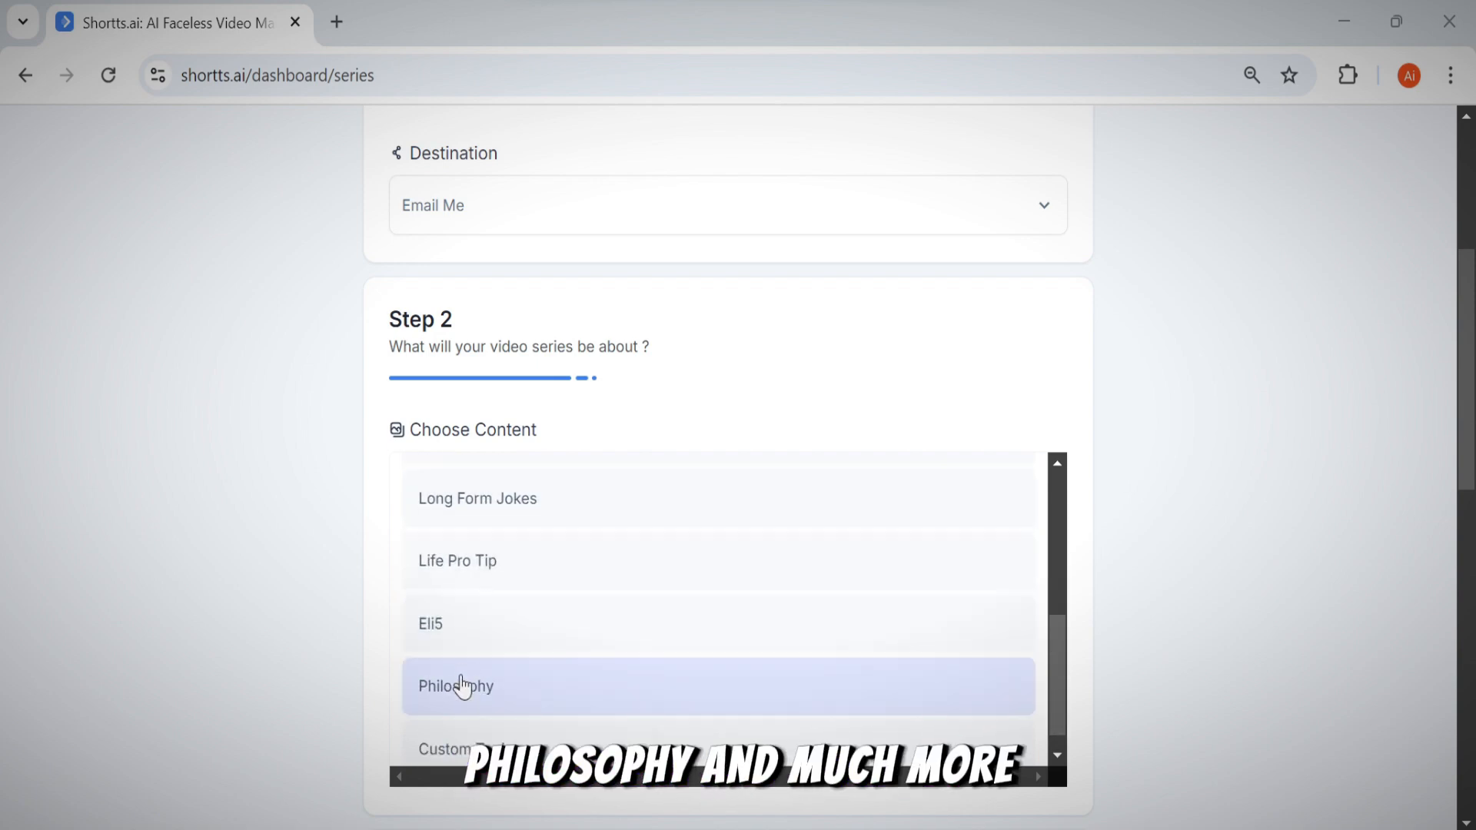
left_click(452, 749)
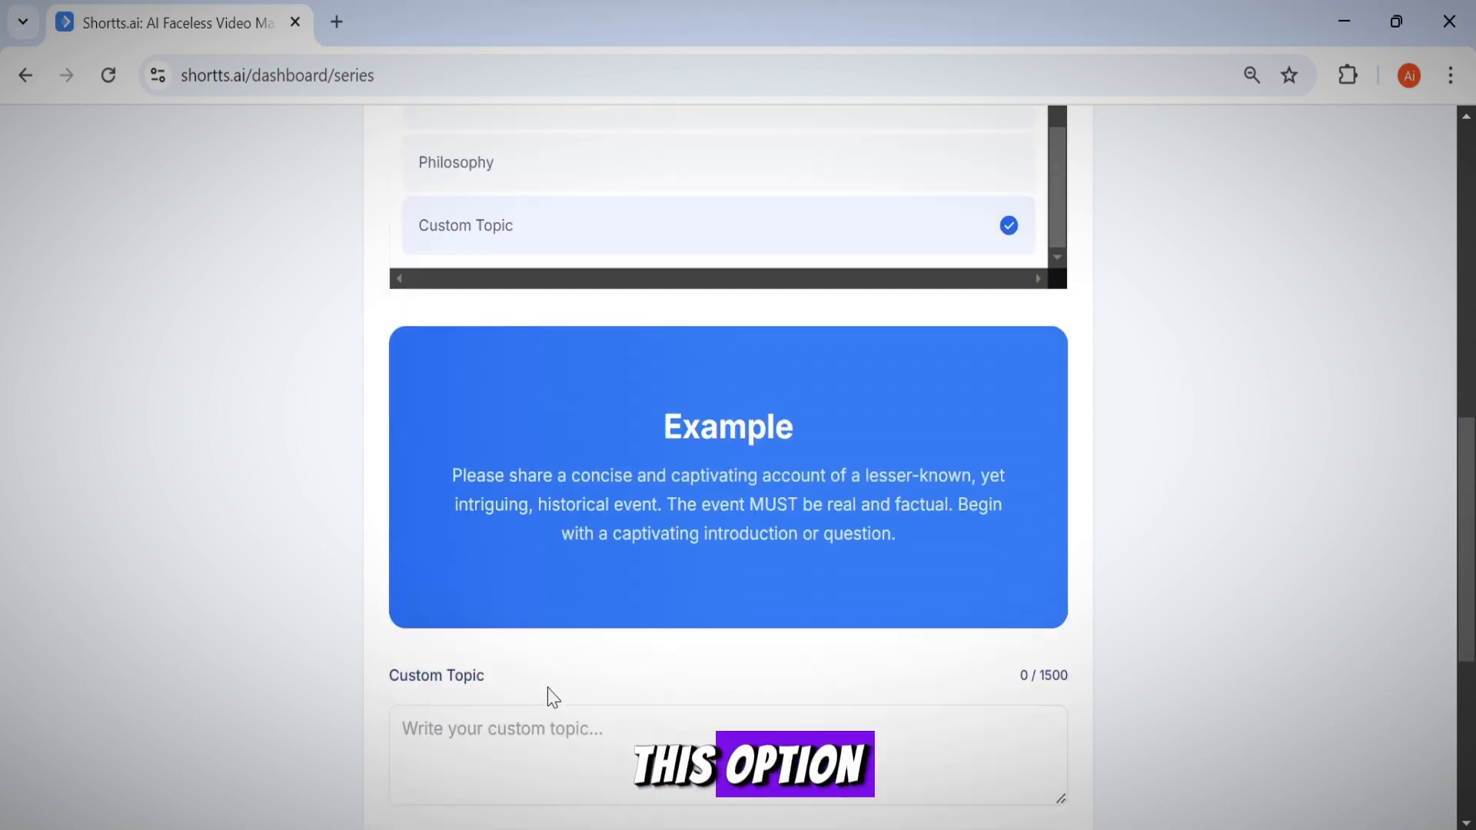
scroll("down", 3)
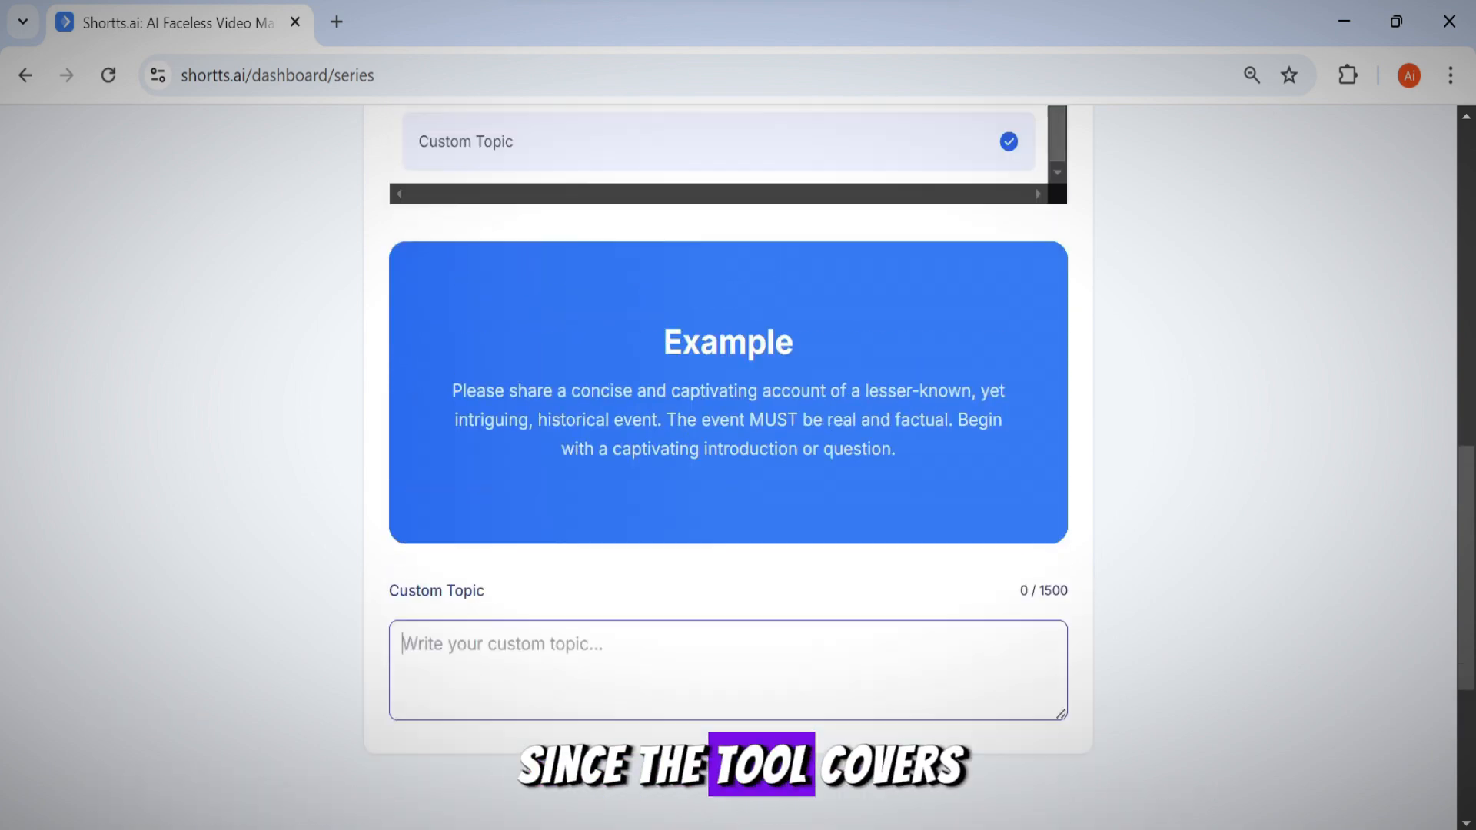
scroll("up", 3)
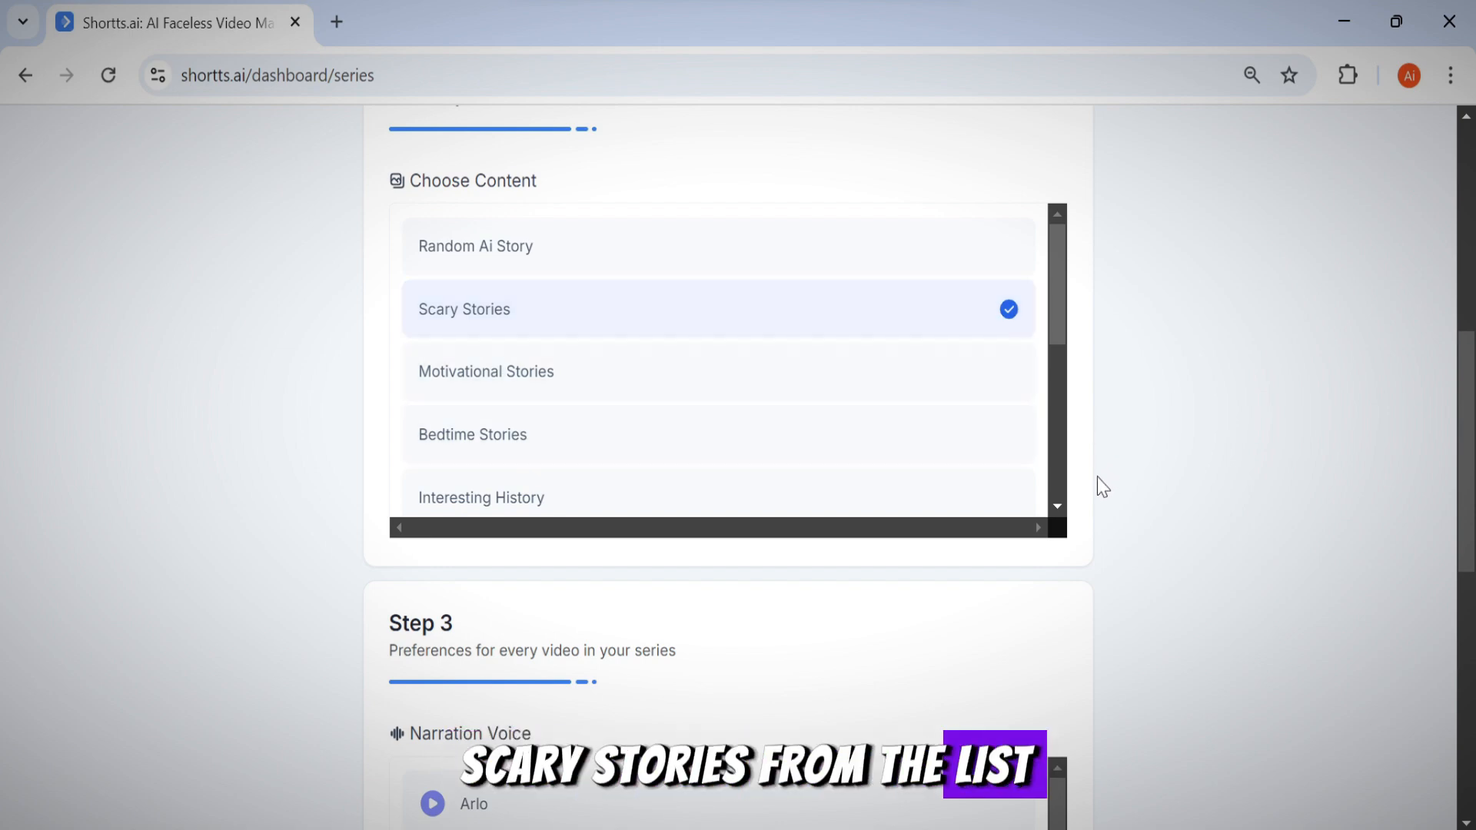
Keep Arlo voice, English US and background music, and set duration to 30 to 60 seconds.
scroll("down", 3)
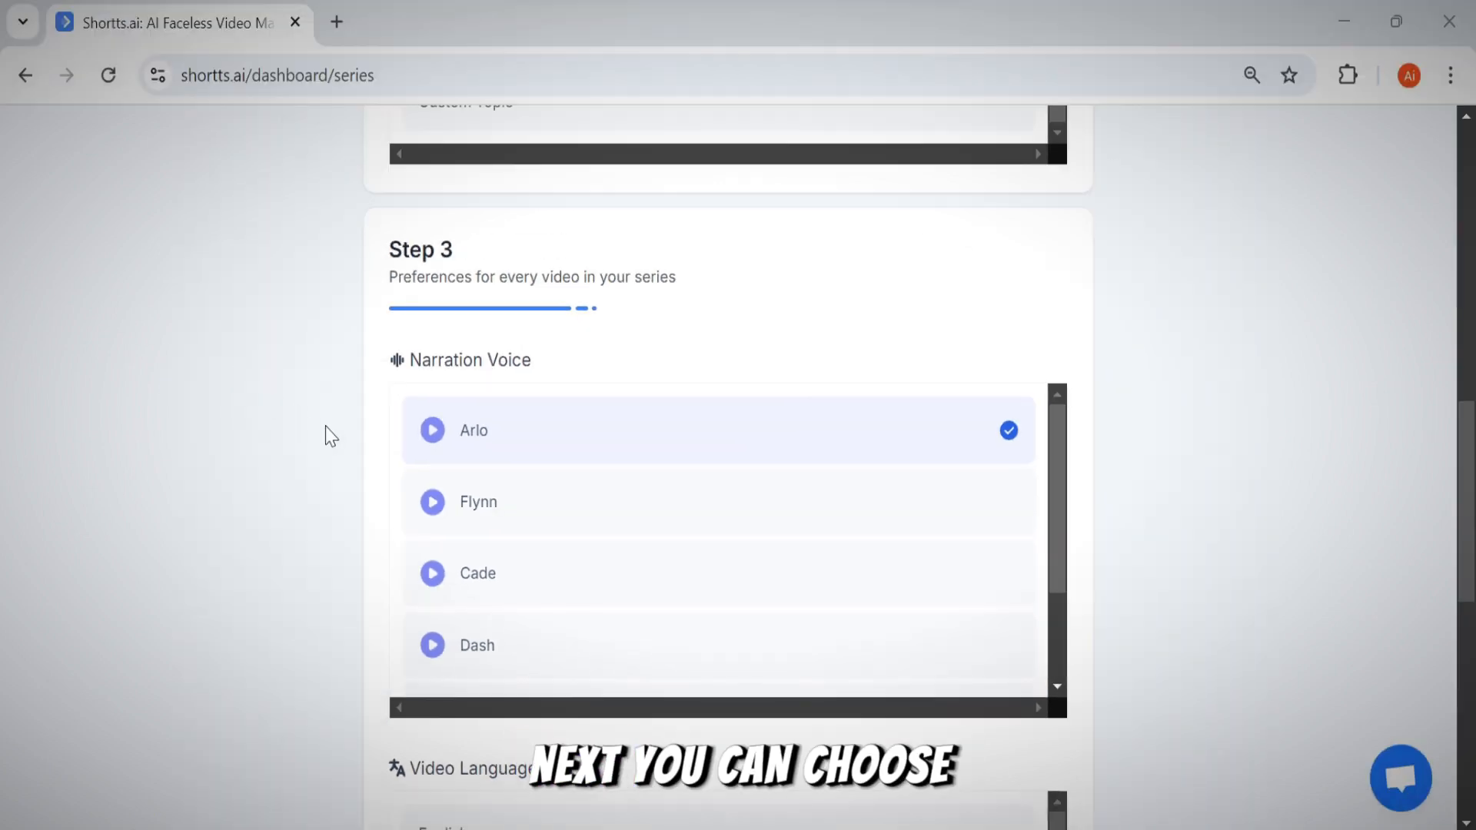
scroll("down", 3)
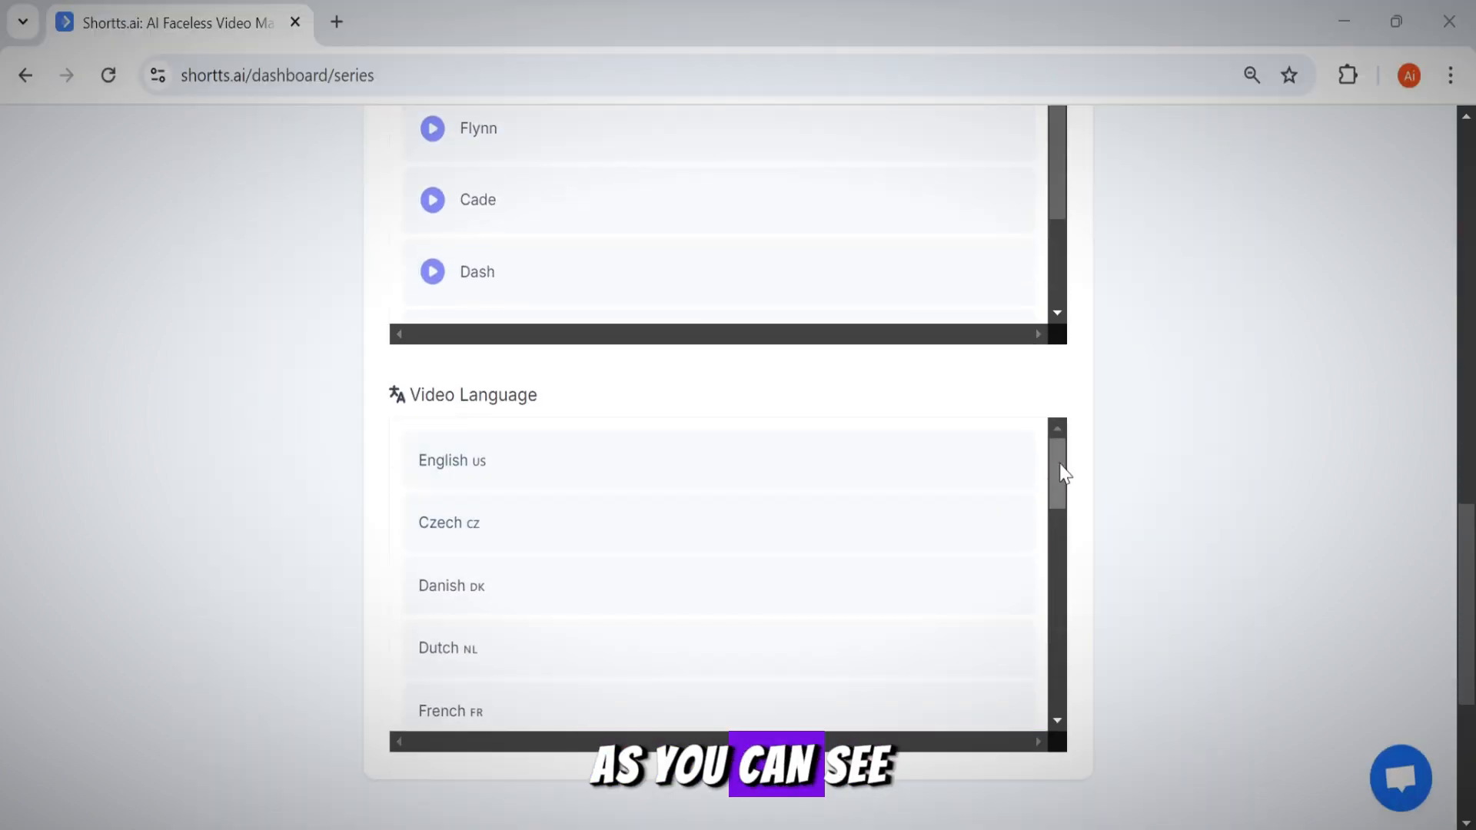
scroll("down", 3)
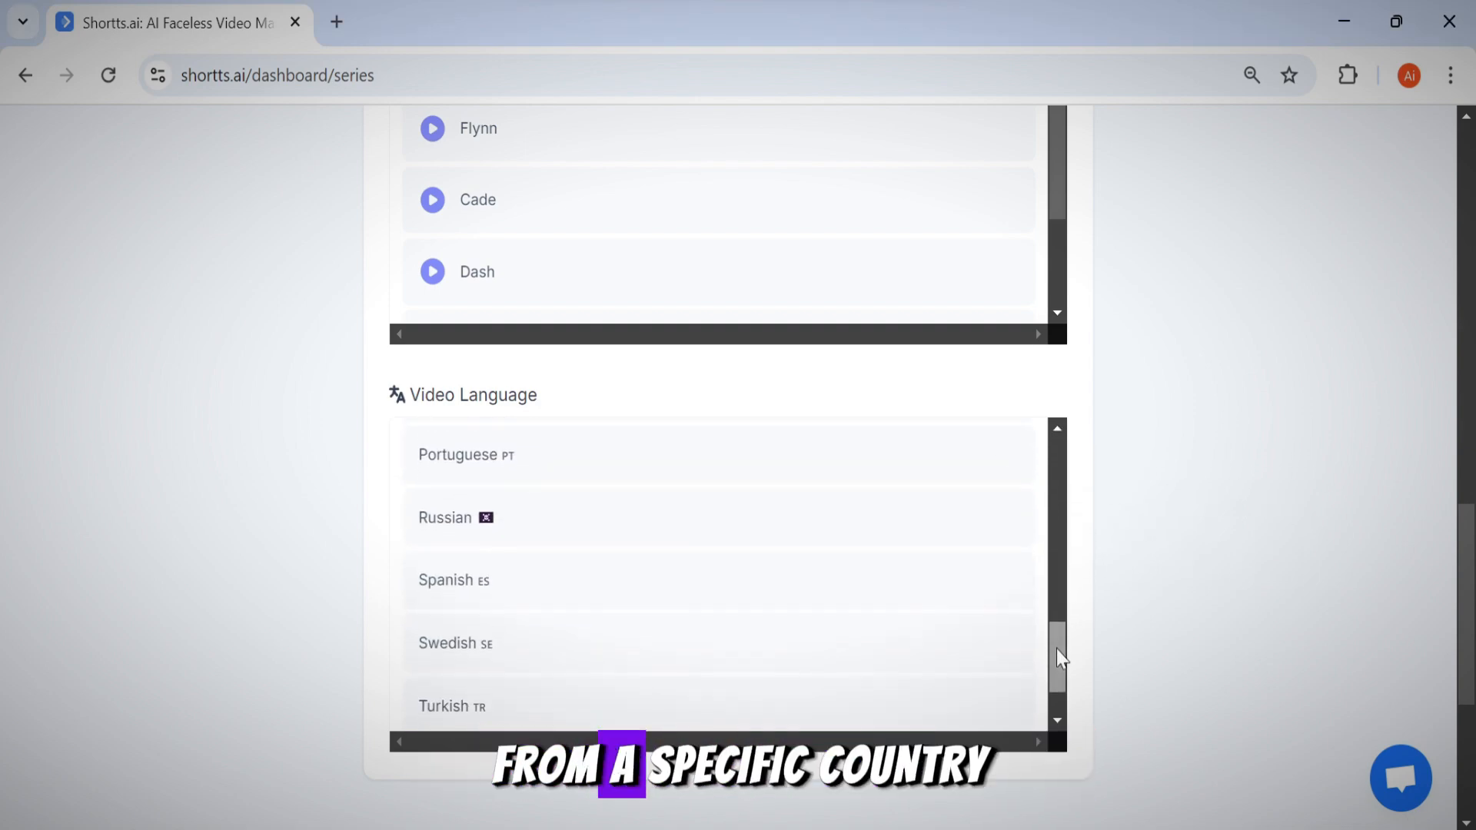
scroll("up", 3)
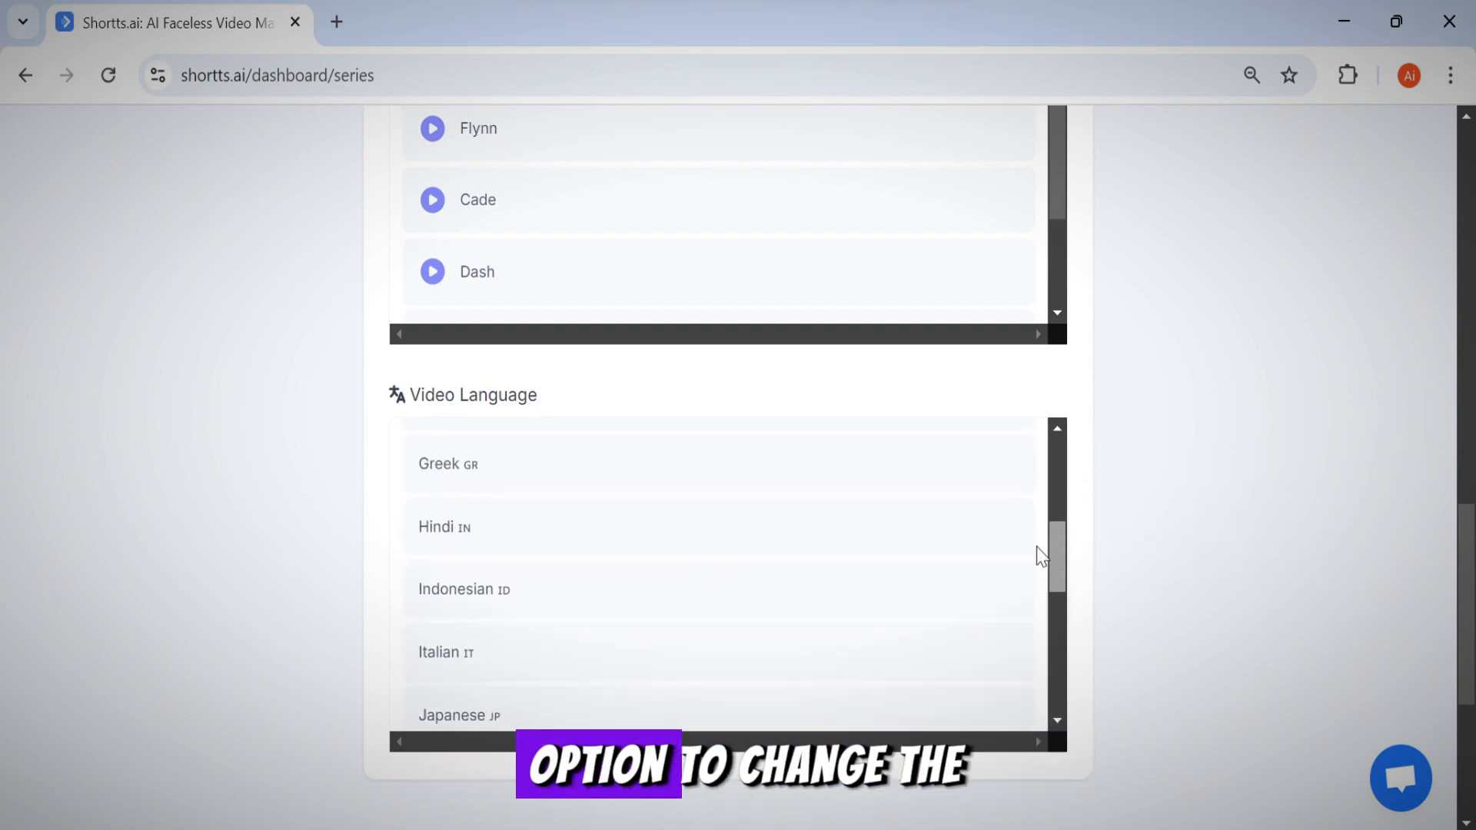
scroll("up", 3)
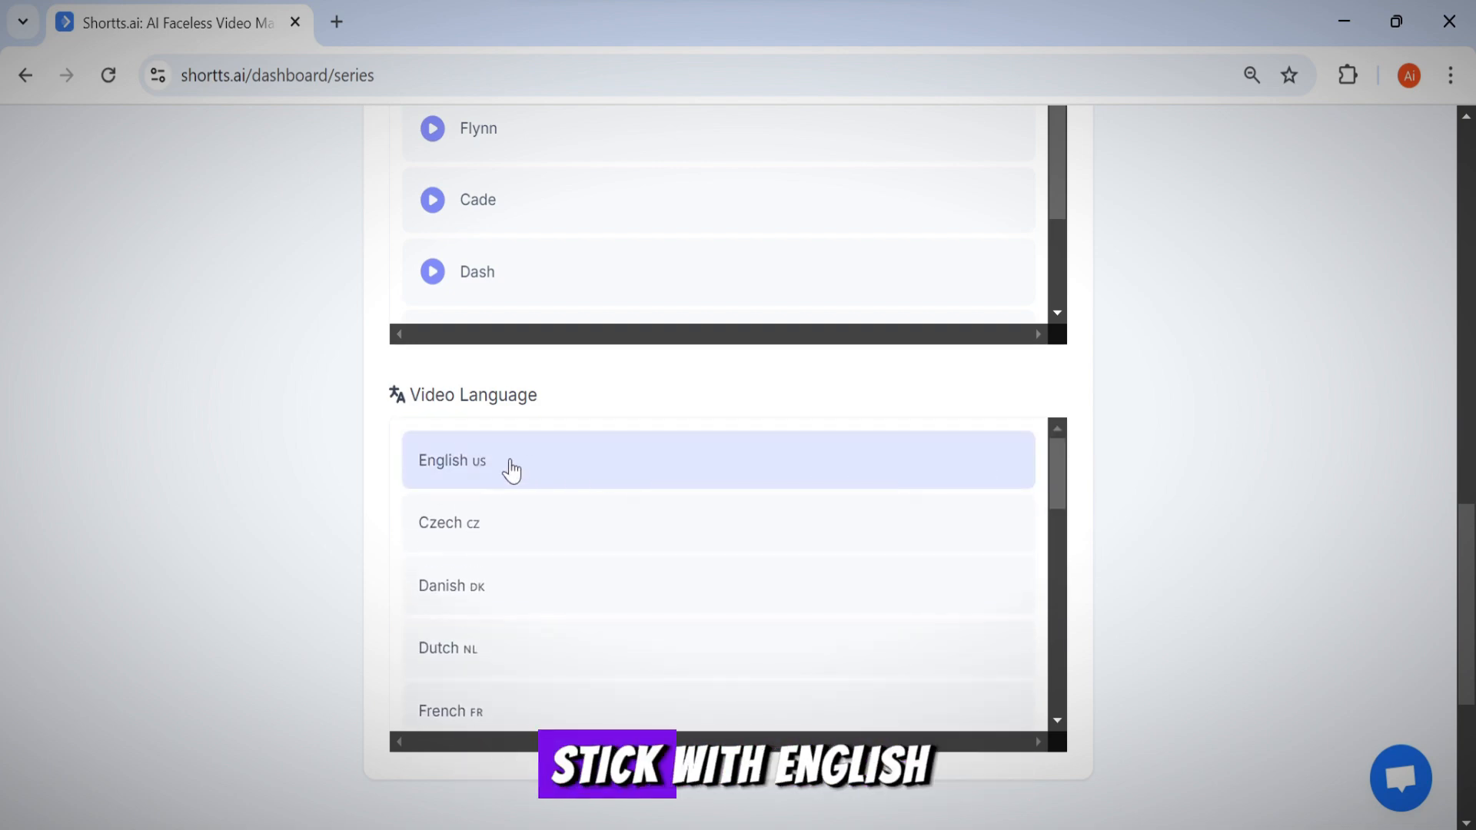
scroll("down", 3)
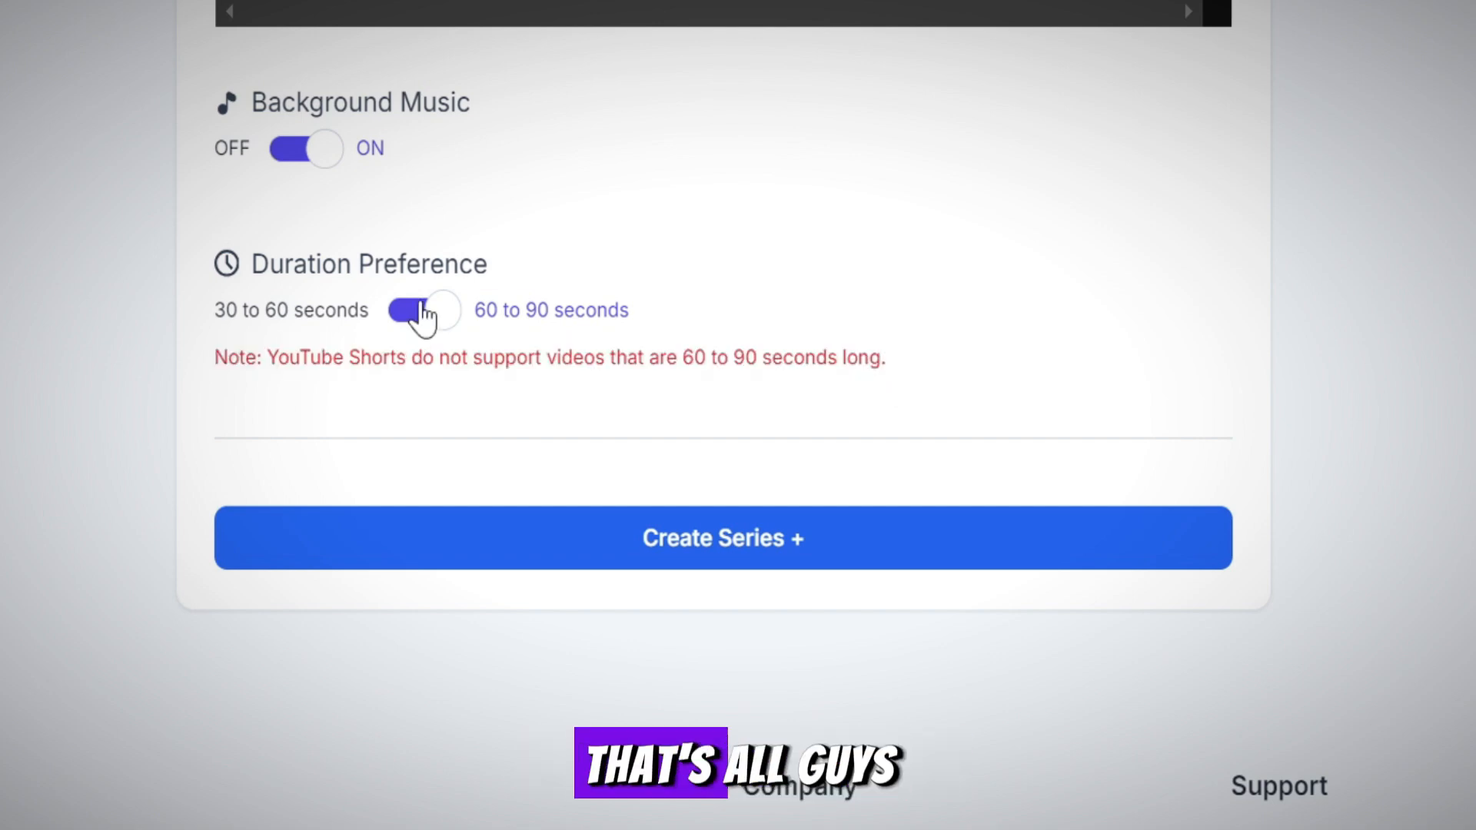
left_click(423, 309)
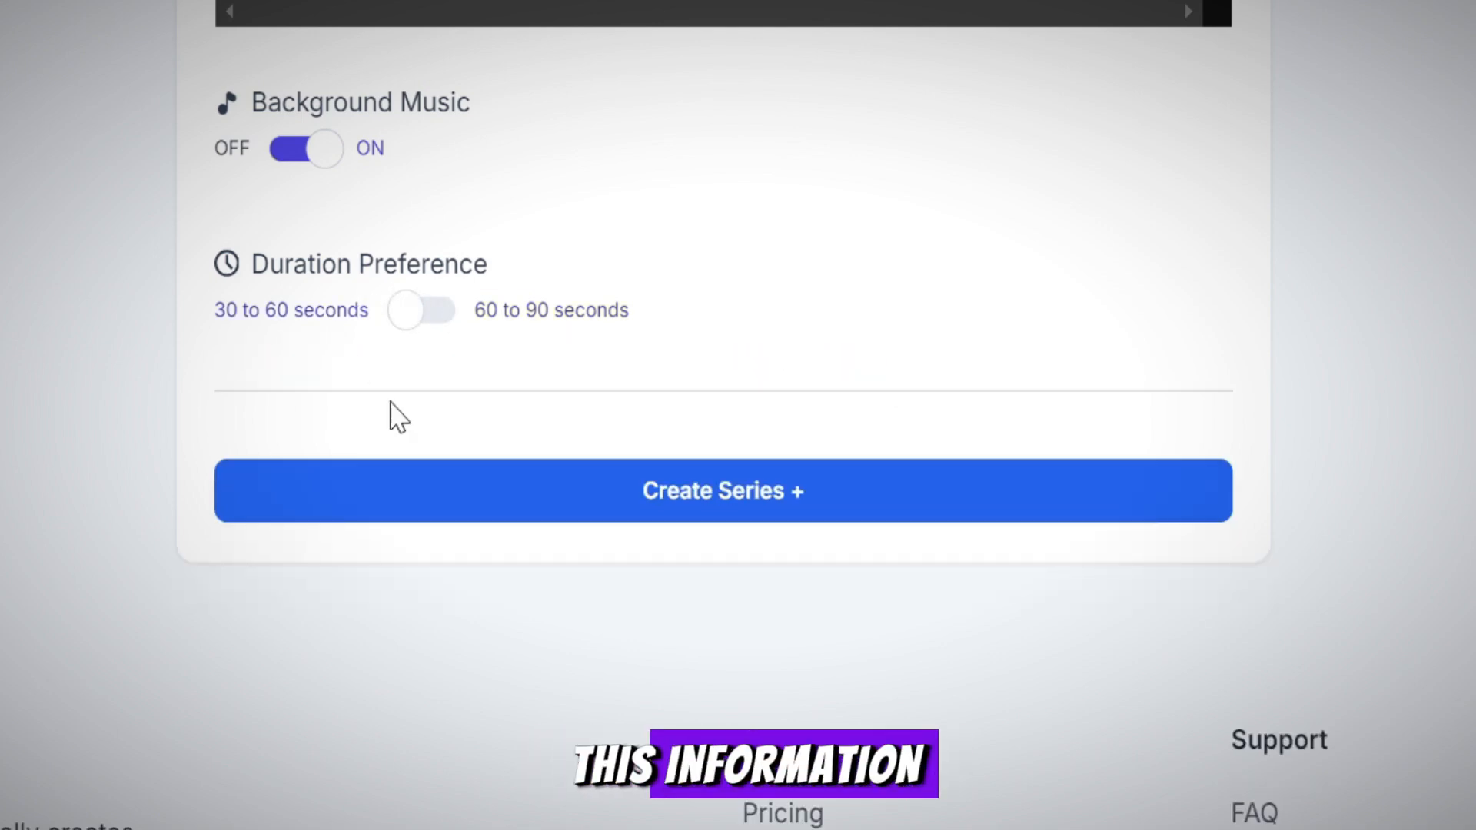
mouse_move(739, 523)
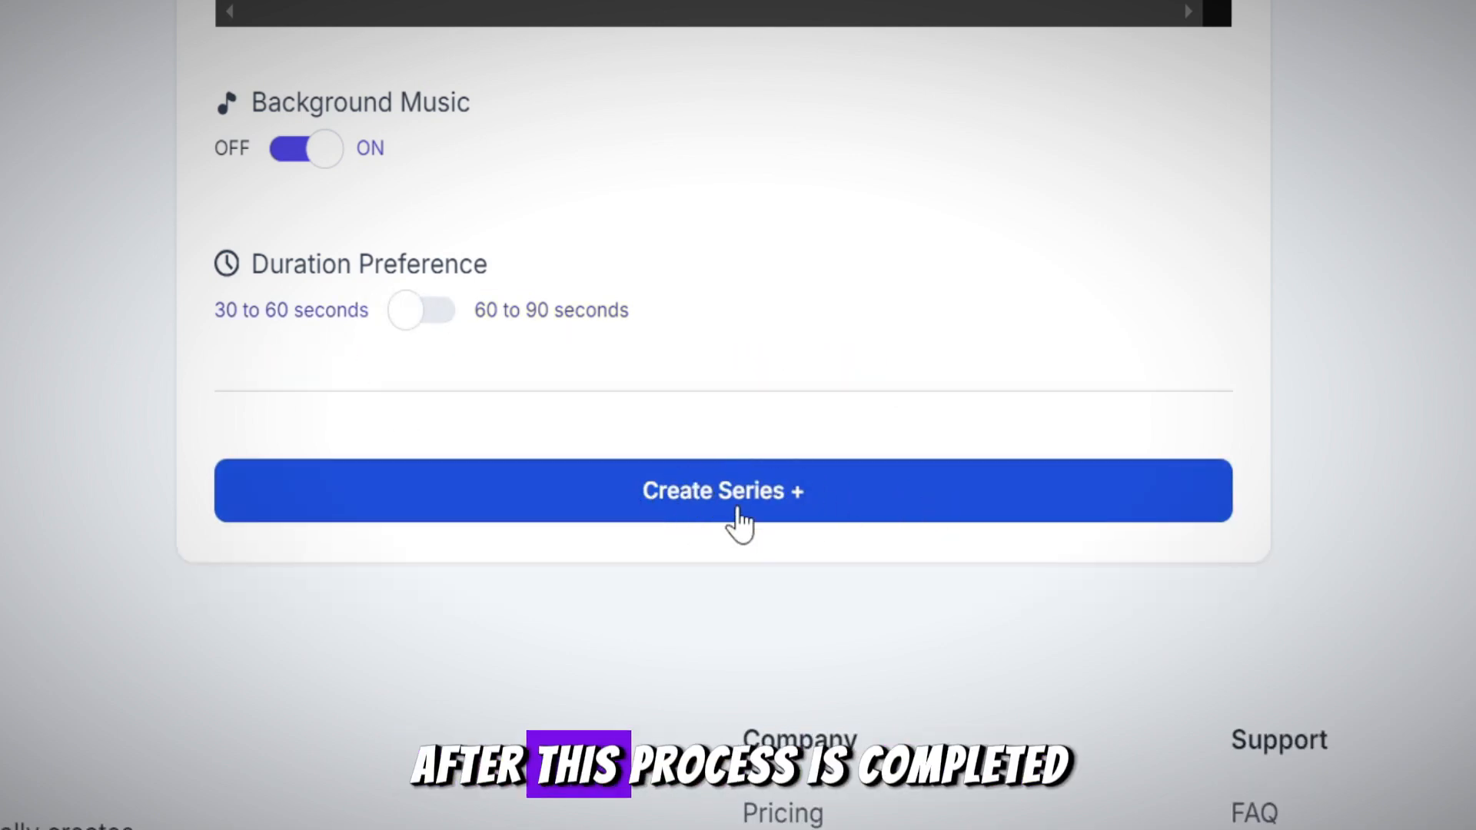
Create the series and play its first generated video, The Girl in the Photograph.
left_click(722, 490)
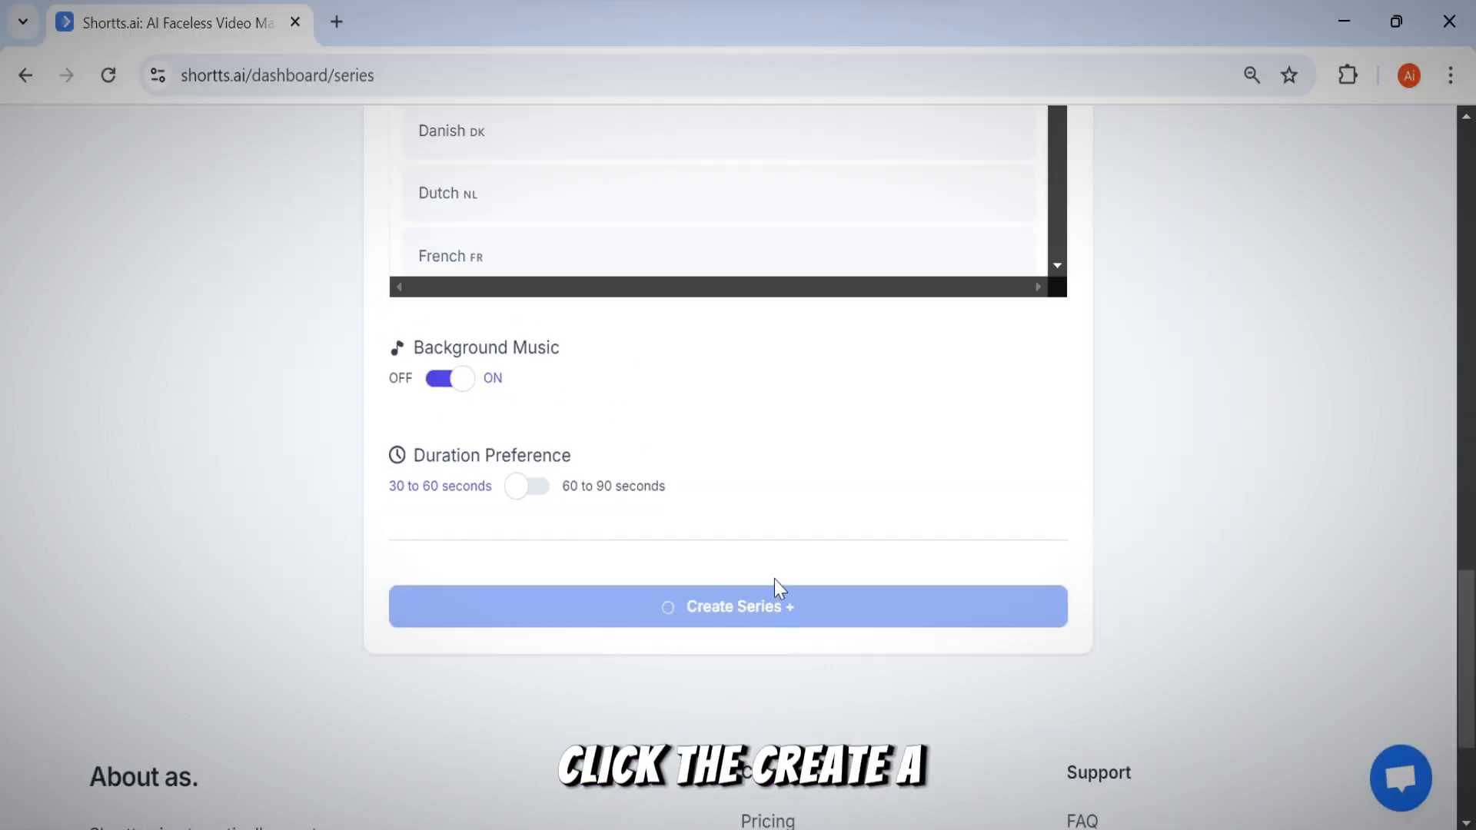
left_click(728, 606)
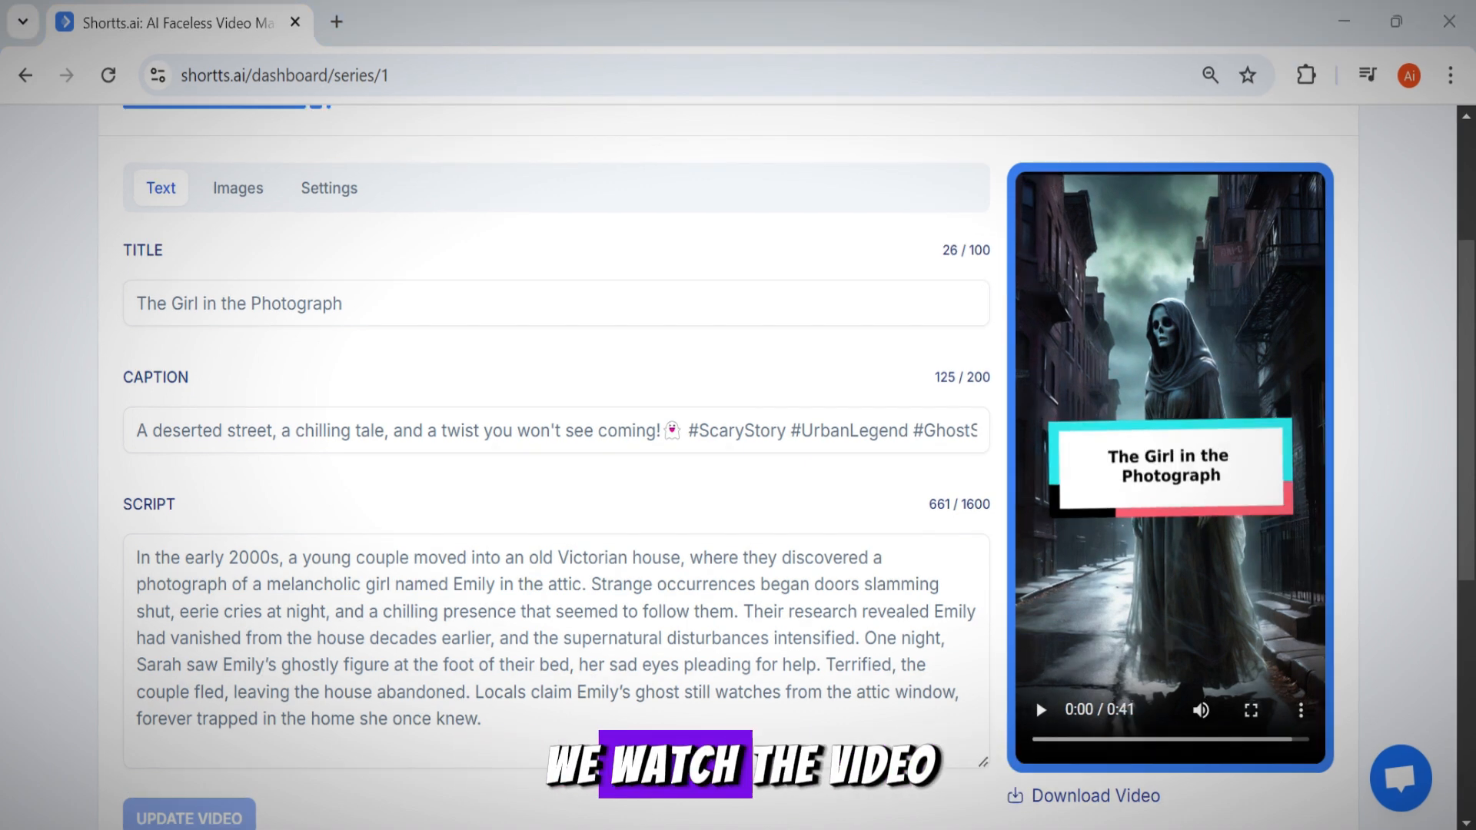
left_click(1041, 710)
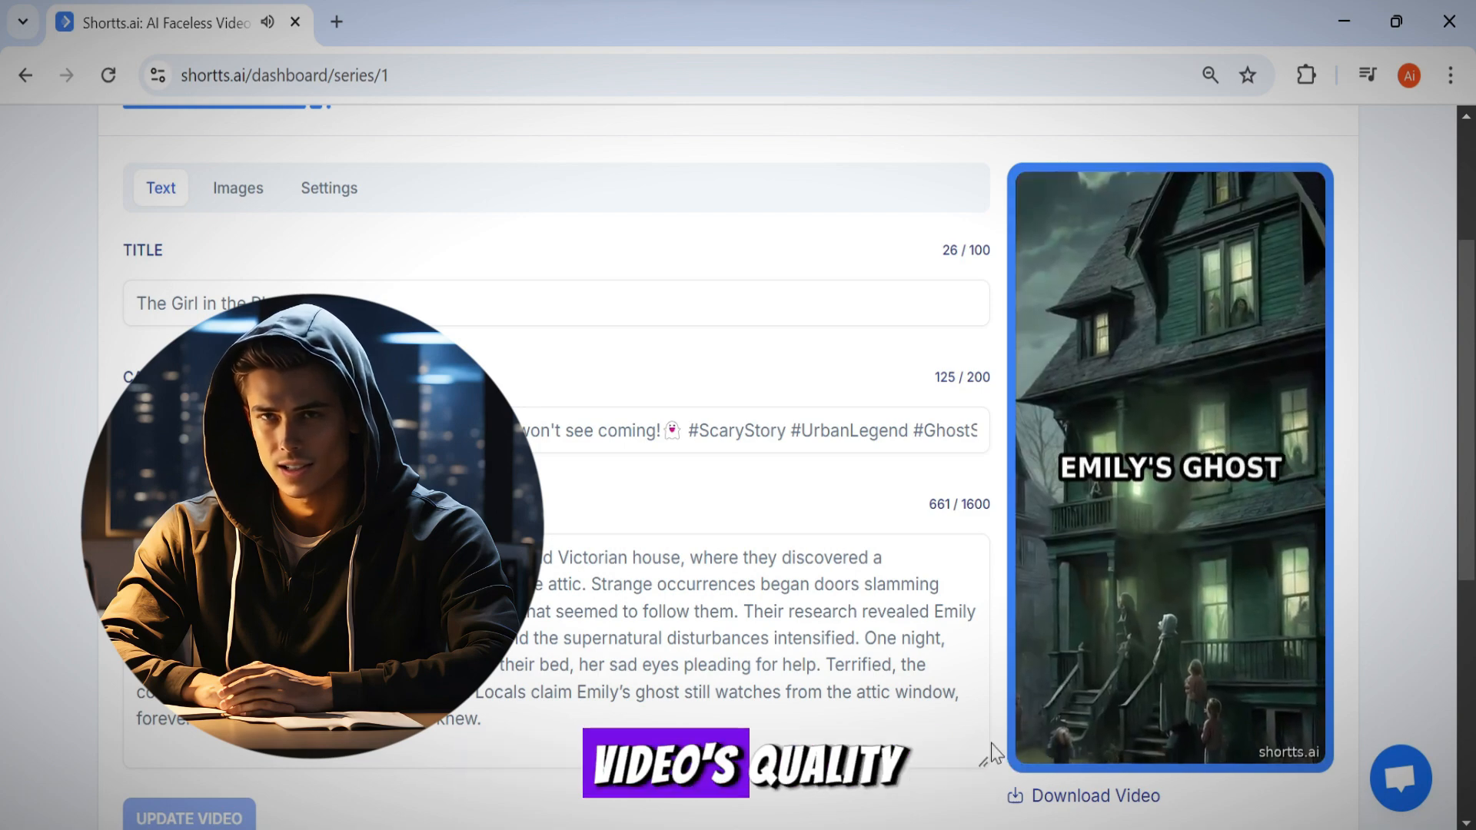
Ask ChatGPT for a one-paragraph scary true-story script with title and tags, getting The Vanishing Hiker.
left_click(337, 22)
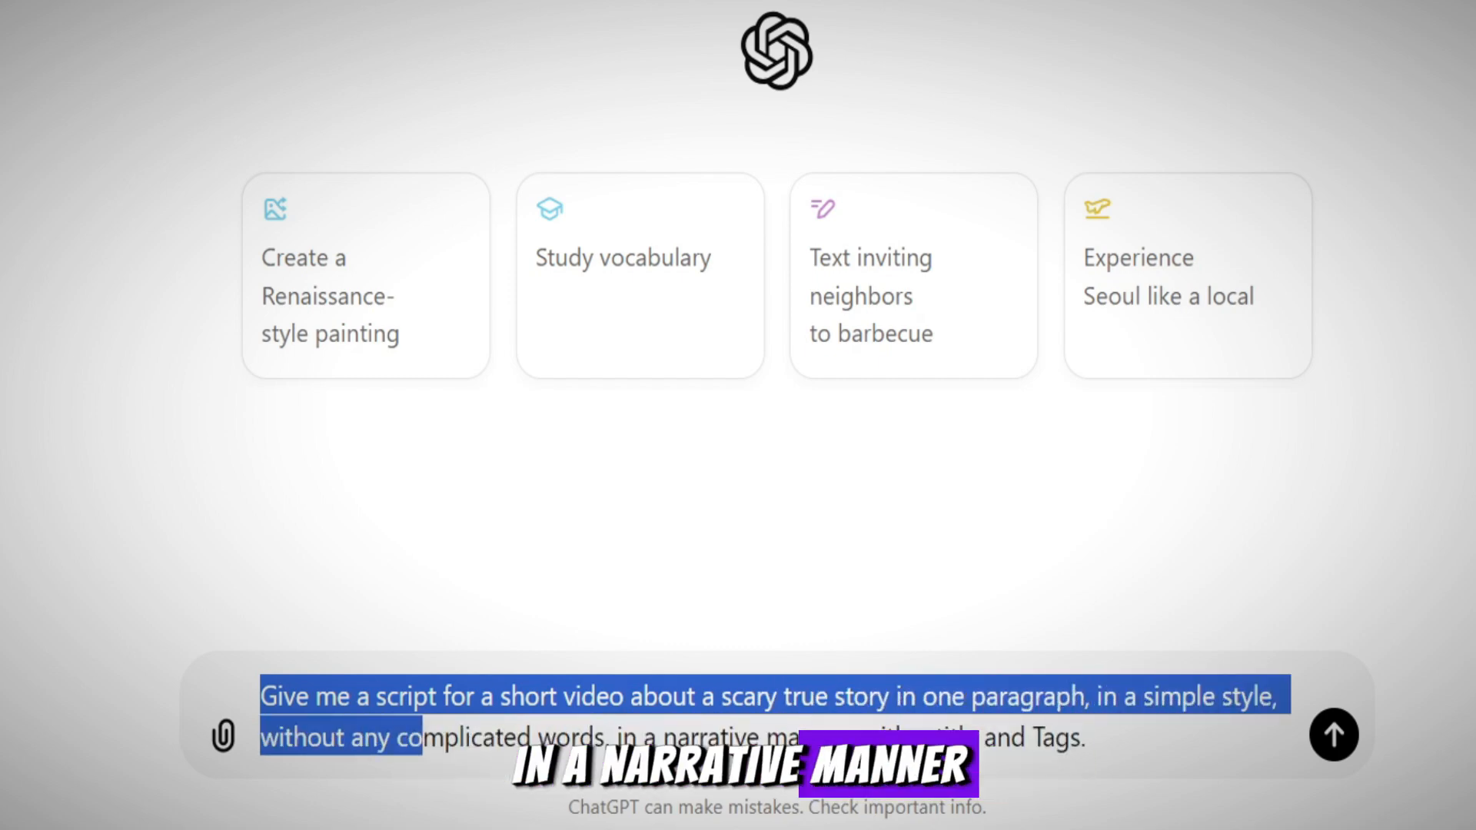
left_click(1333, 735)
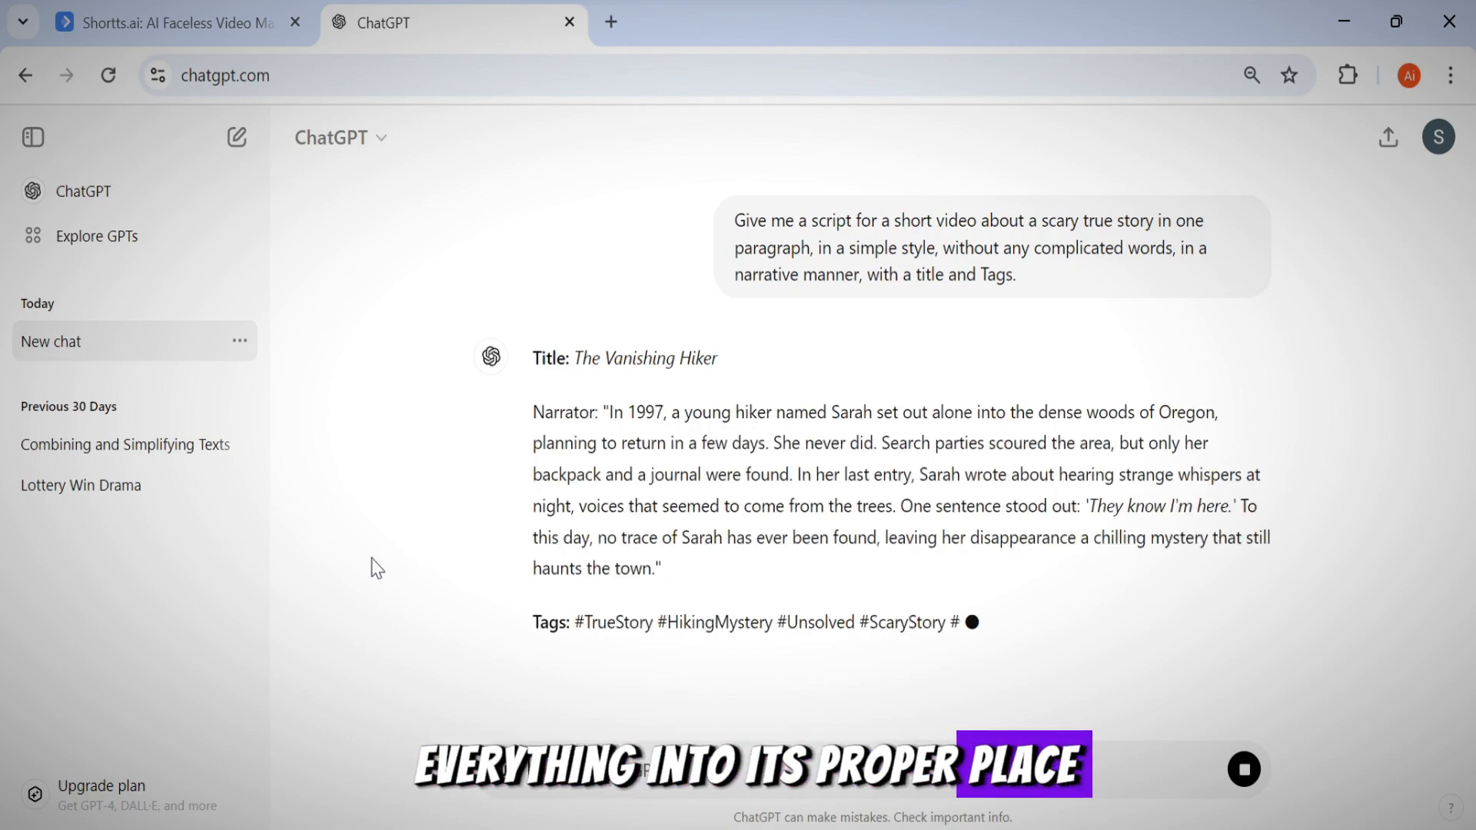
Fill the video's title, caption and script with The Vanishing Hiker and update the video to re-render.
left_click(173, 21)
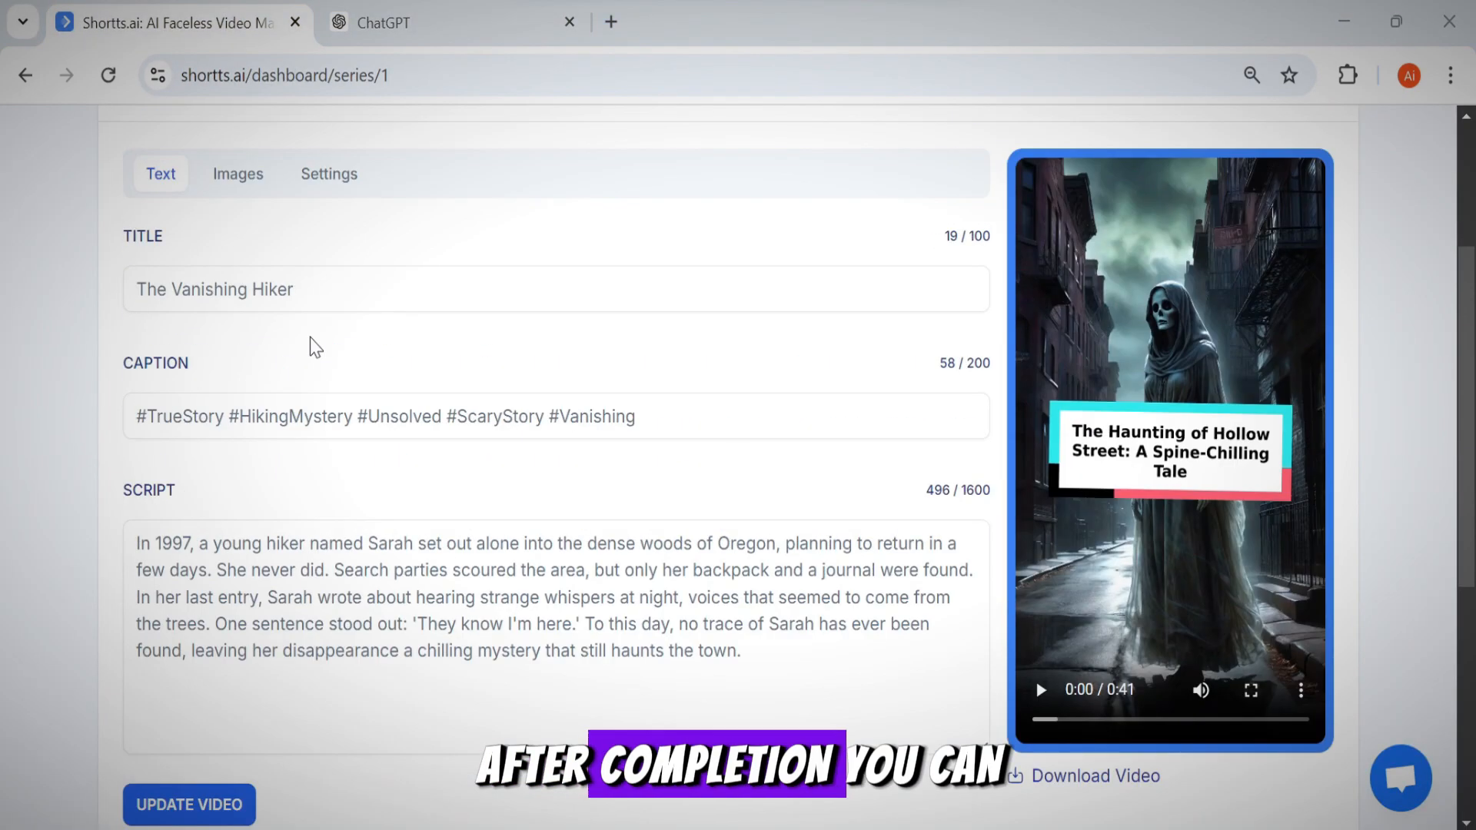
left_click(237, 174)
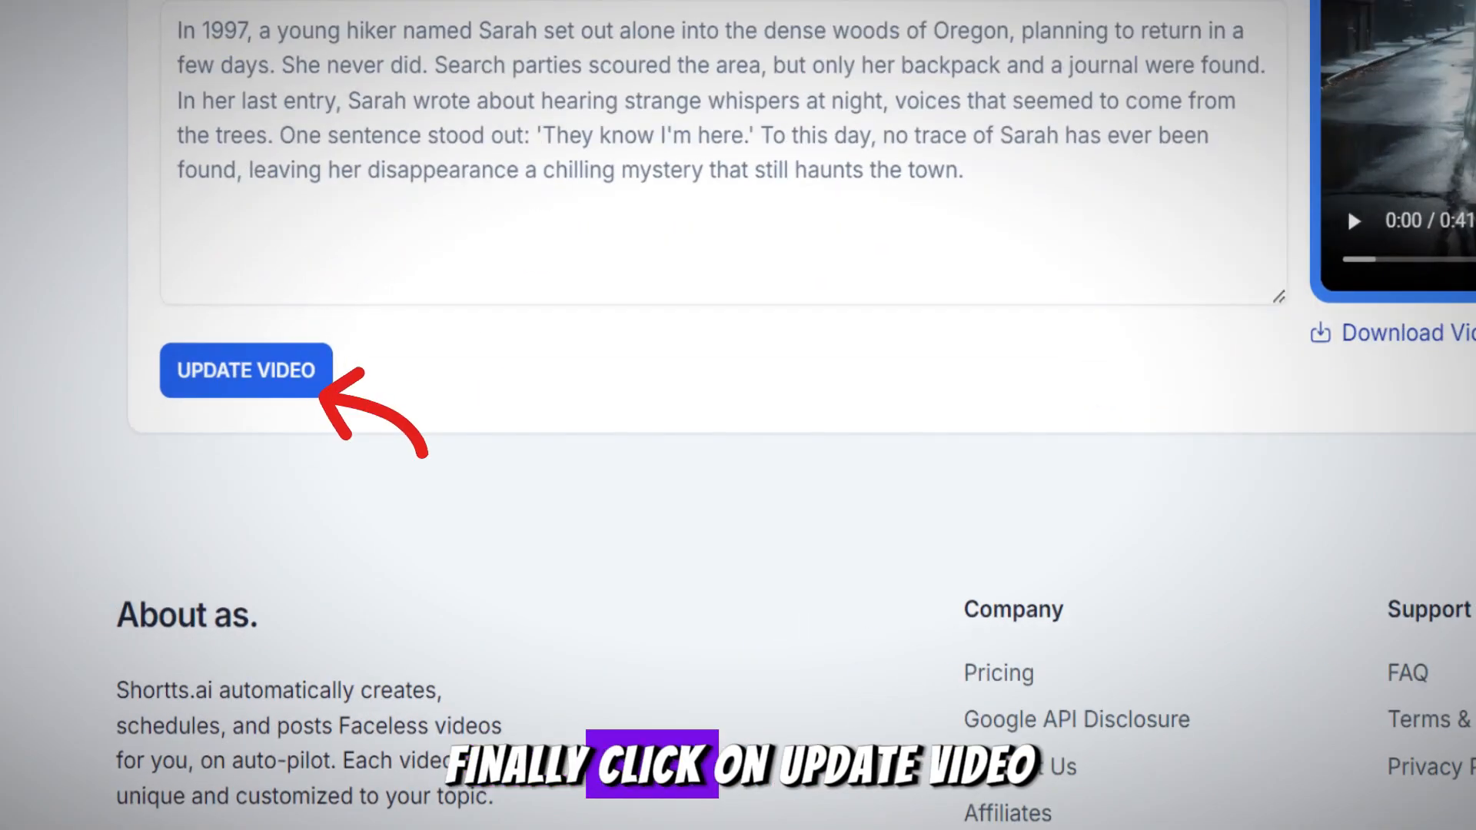
left_click(244, 369)
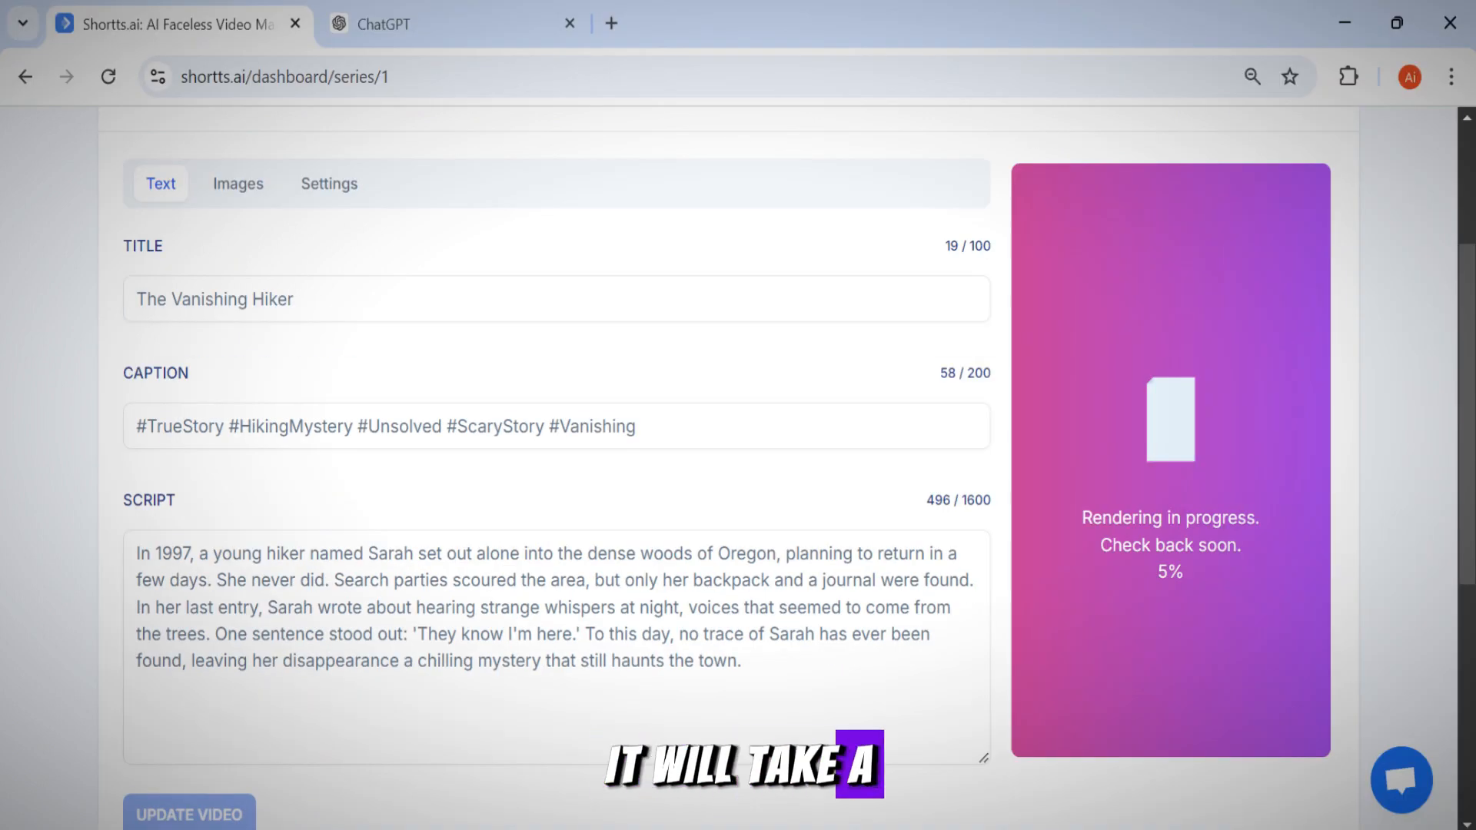